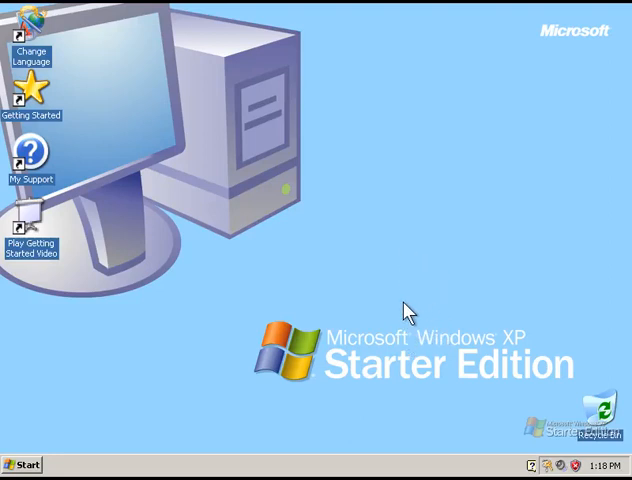
mouse_move(396, 340)
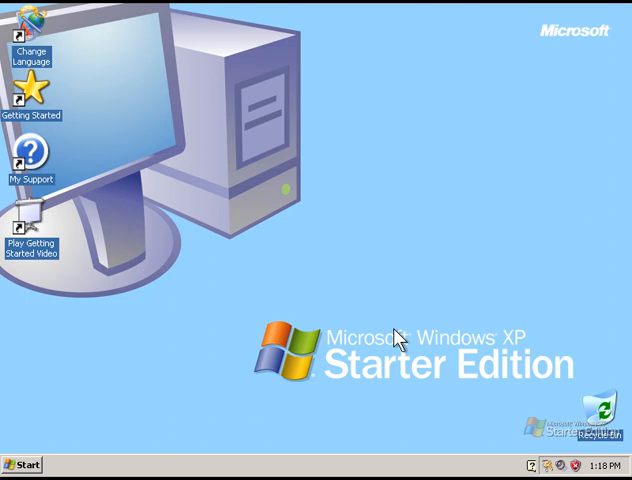
mouse_move(558, 348)
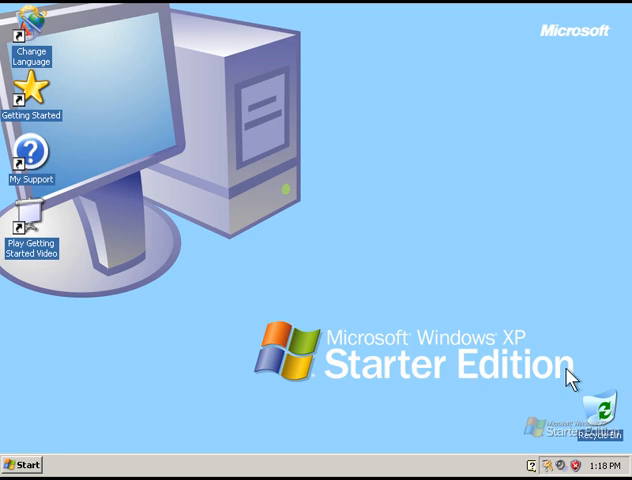
mouse_move(570, 382)
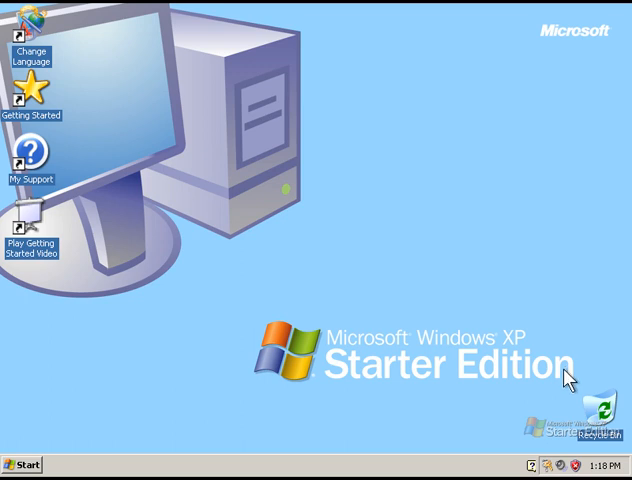
mouse_move(310, 324)
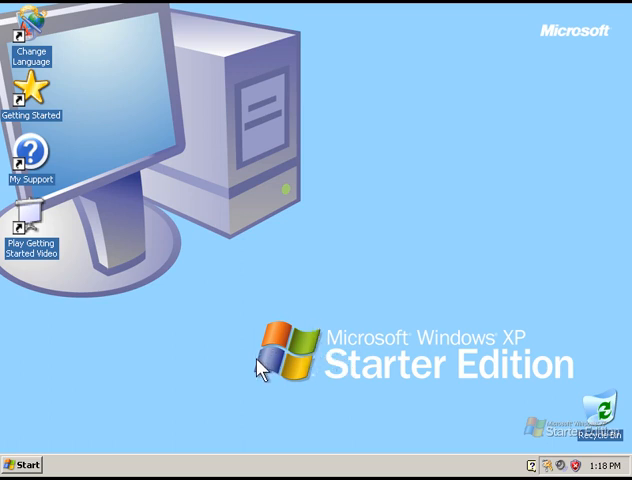
mouse_move(362, 362)
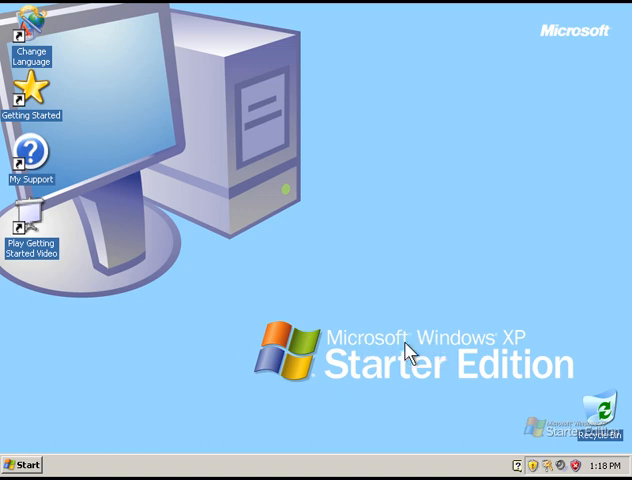
mouse_move(404, 404)
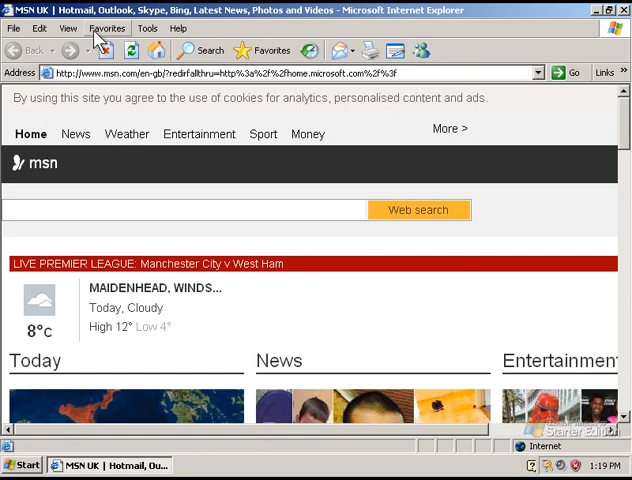
mouse_move(410, 128)
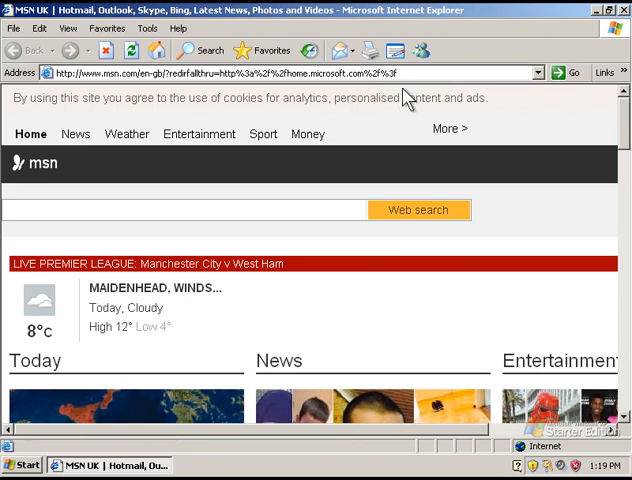
mouse_move(404, 96)
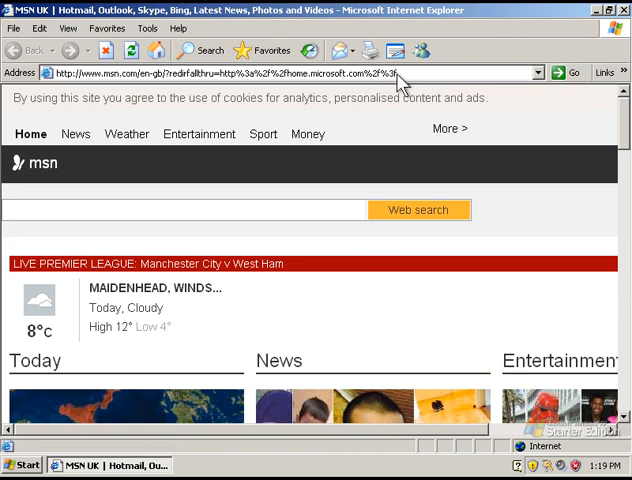
mouse_move(400, 84)
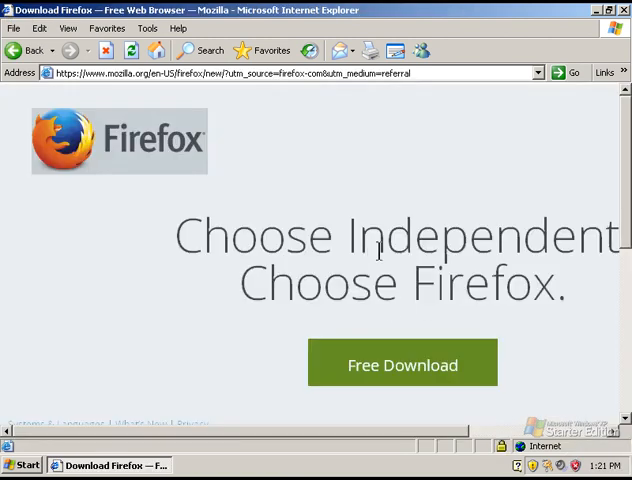
mouse_move(318, 262)
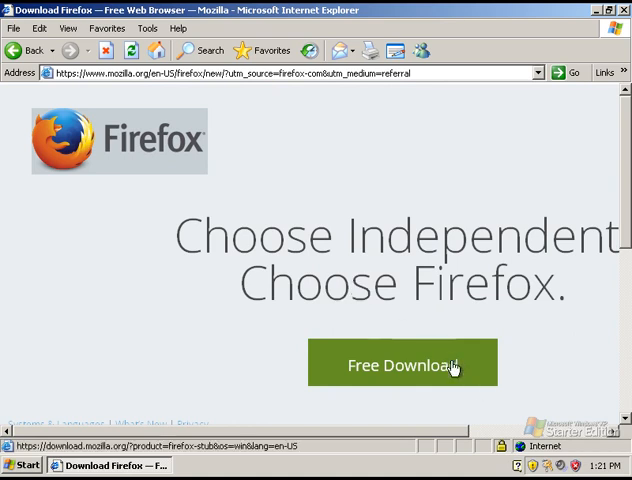
Step: Start the Free Download on Mozilla's Firefox page, launching the Firefox Setup installer
click(402, 364)
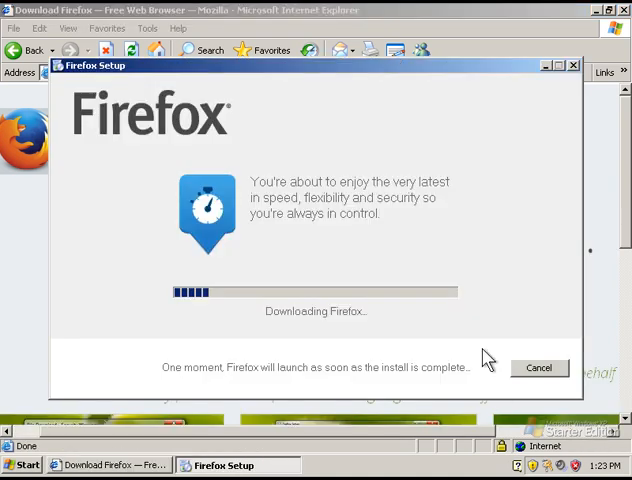
mouse_move(284, 336)
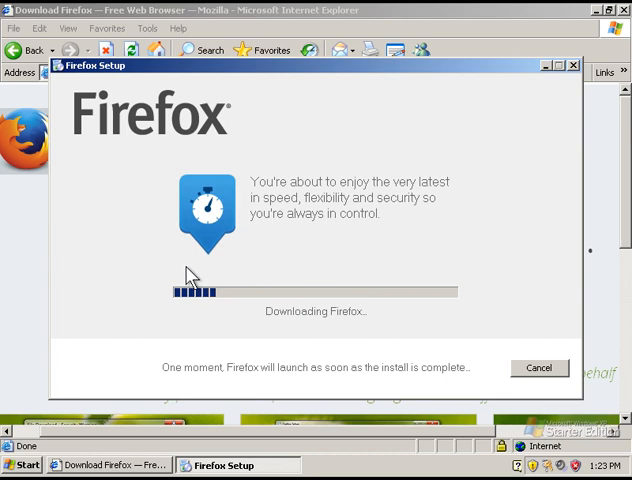
mouse_move(176, 280)
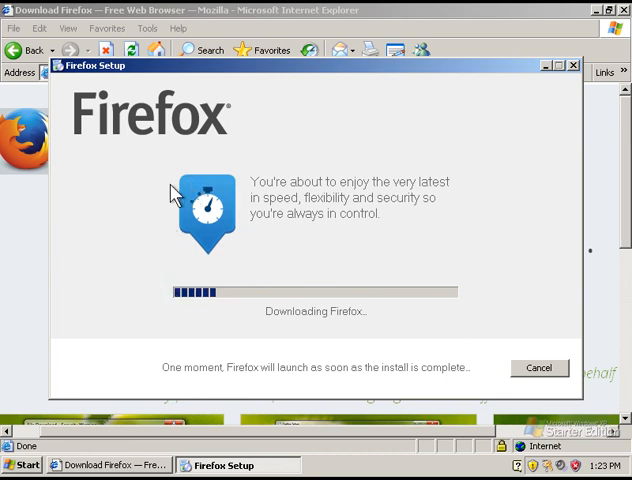
Step: Reach the Mouse Properties Pointers settings via Control Panel's Printers and Other Hardware
click(24, 464)
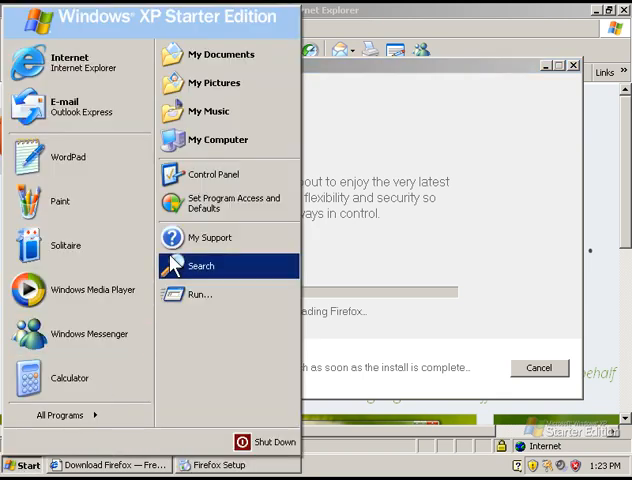
click(212, 174)
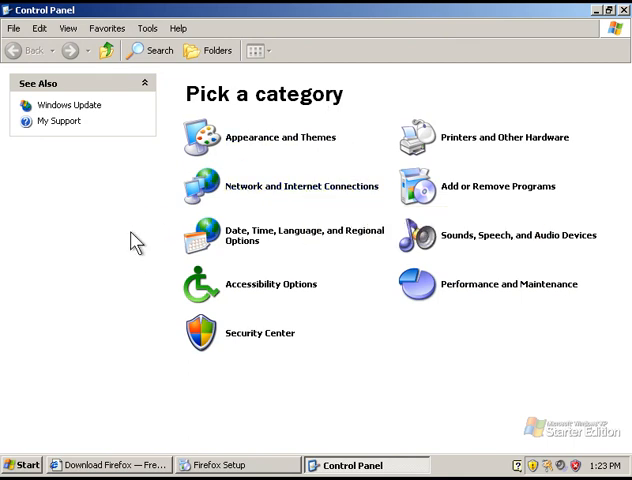
mouse_move(496, 186)
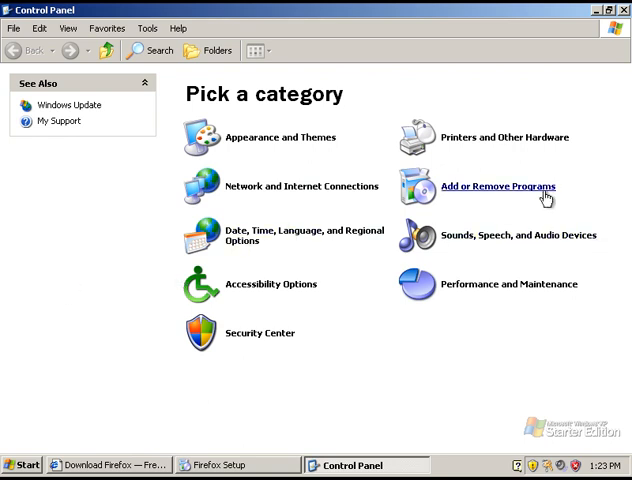
click(504, 136)
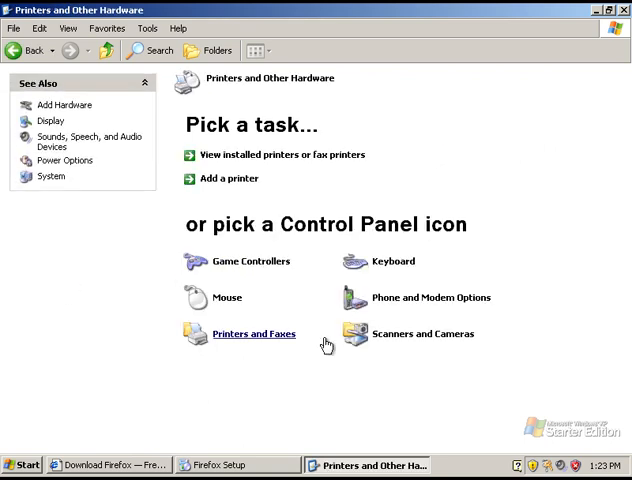
mouse_move(368, 192)
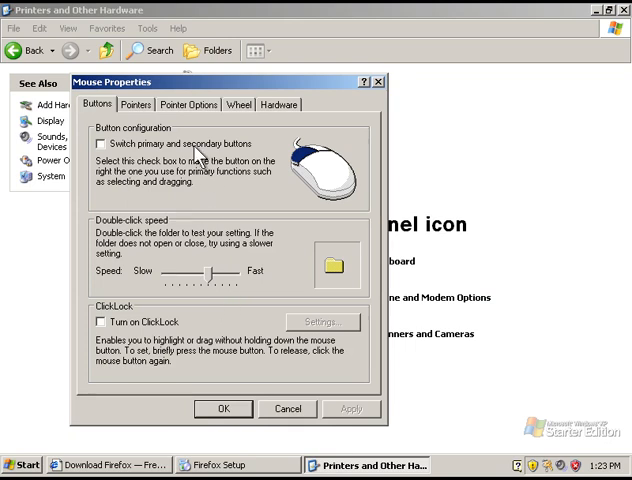
click(136, 104)
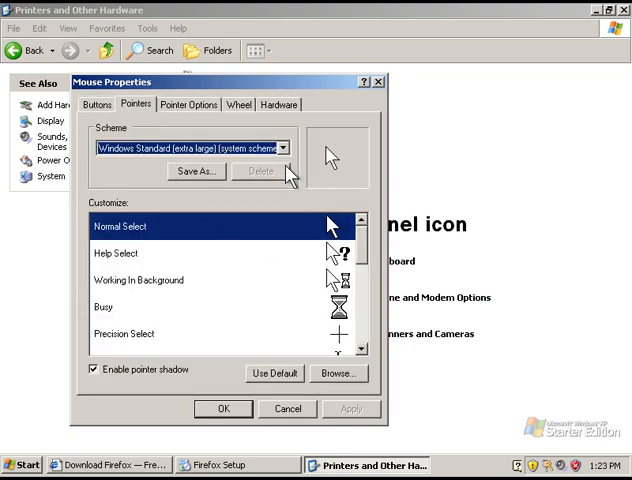
Step: Change the pointer scheme from Windows Standard (extra large) to (None)
click(284, 148)
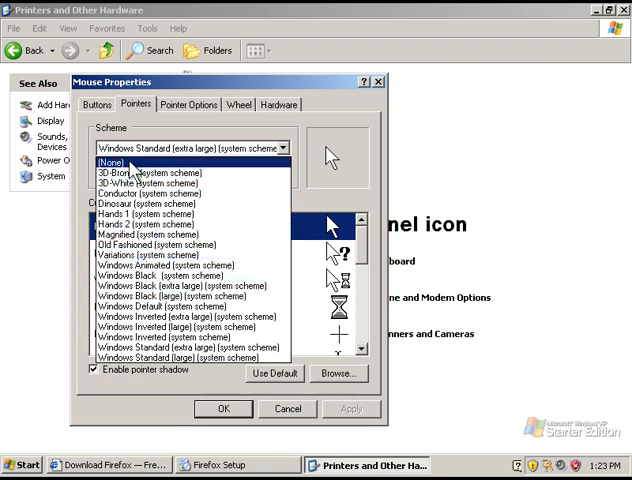
click(150, 160)
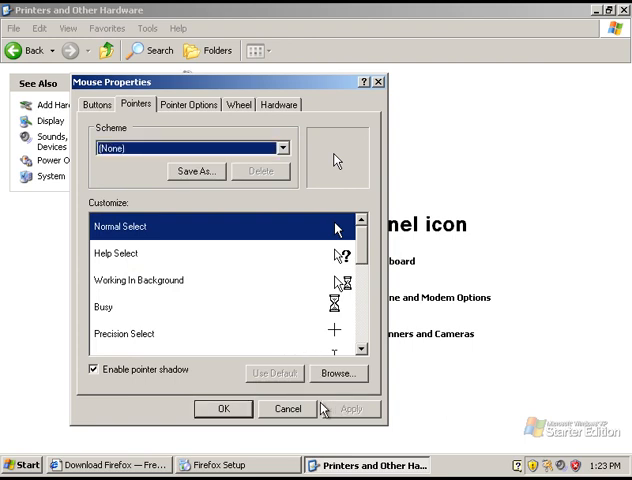
click(288, 408)
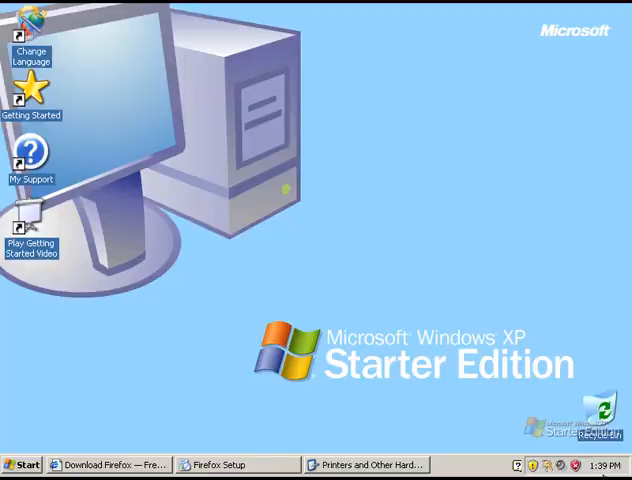
mouse_move(556, 22)
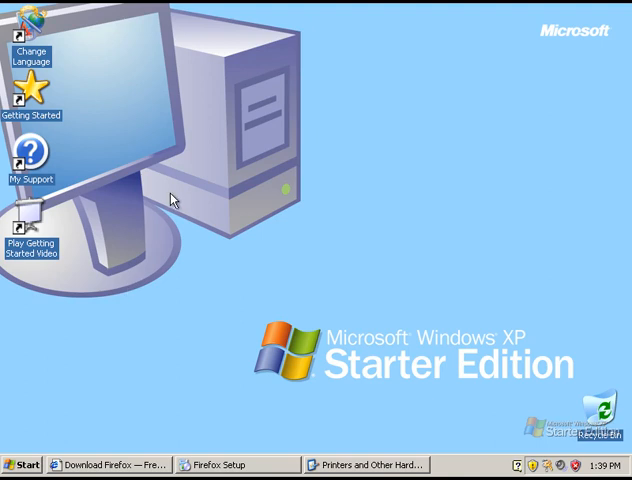
mouse_move(518, 378)
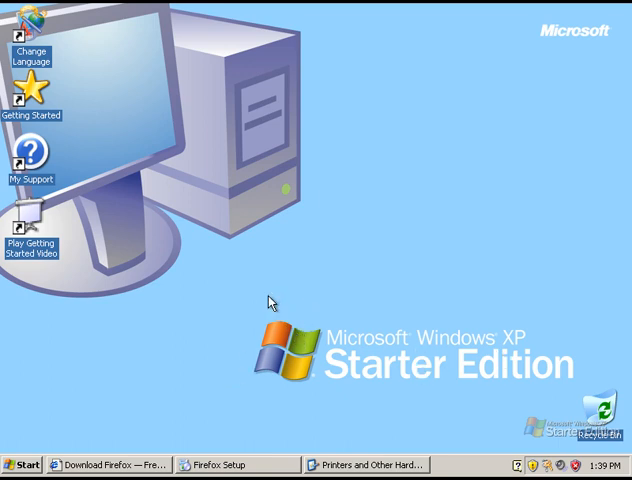
mouse_move(180, 232)
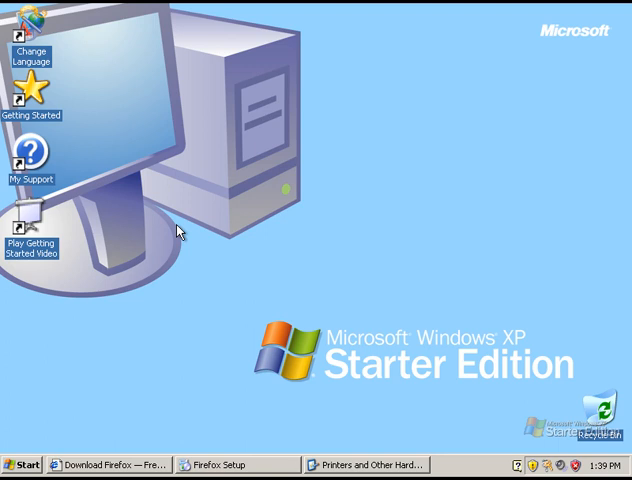
mouse_move(264, 110)
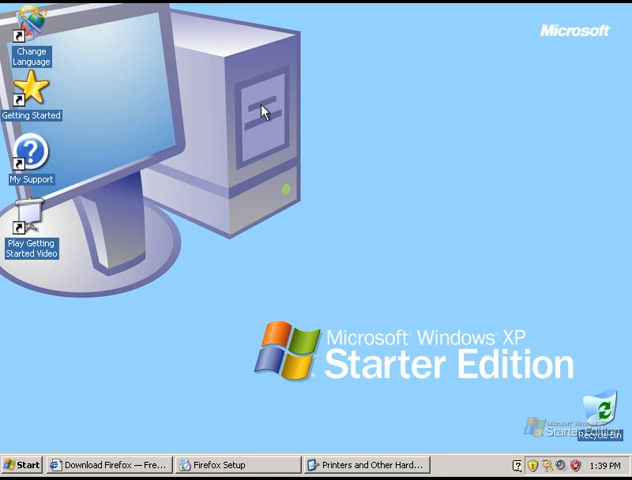
mouse_move(80, 126)
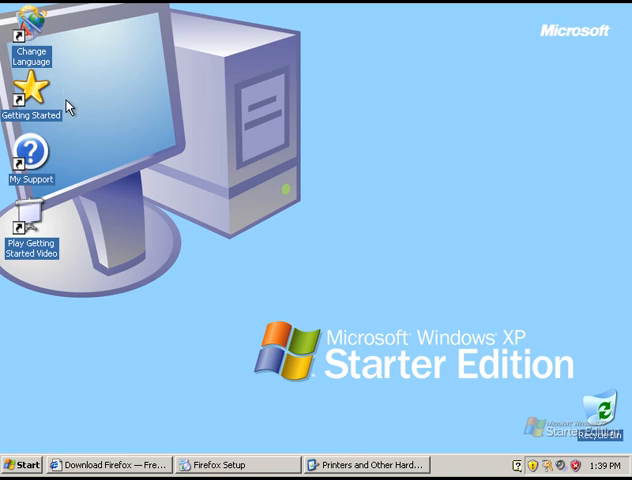
mouse_move(318, 250)
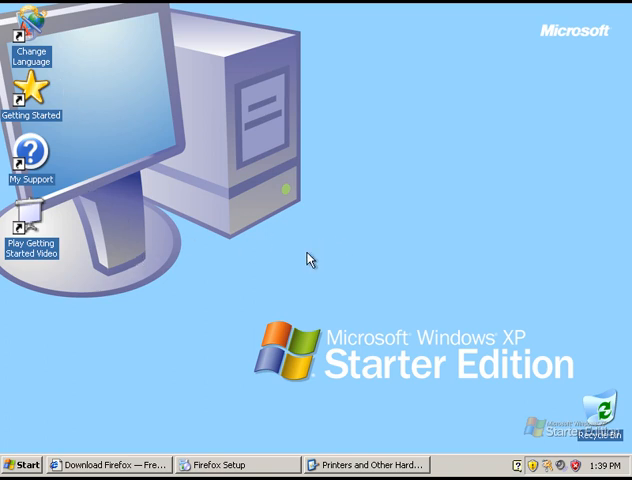
mouse_move(268, 12)
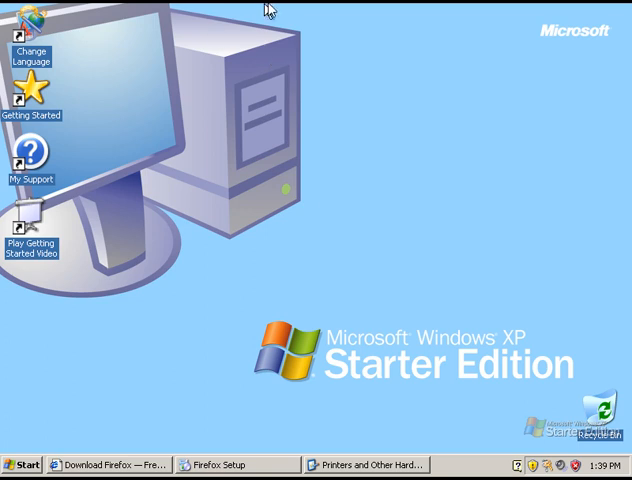
mouse_move(228, 72)
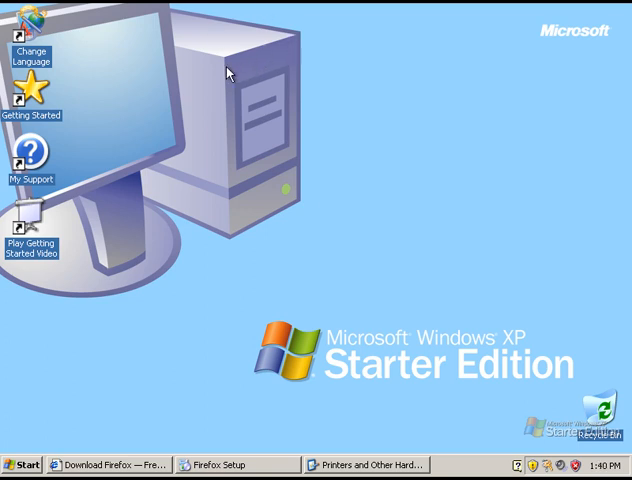
mouse_move(228, 64)
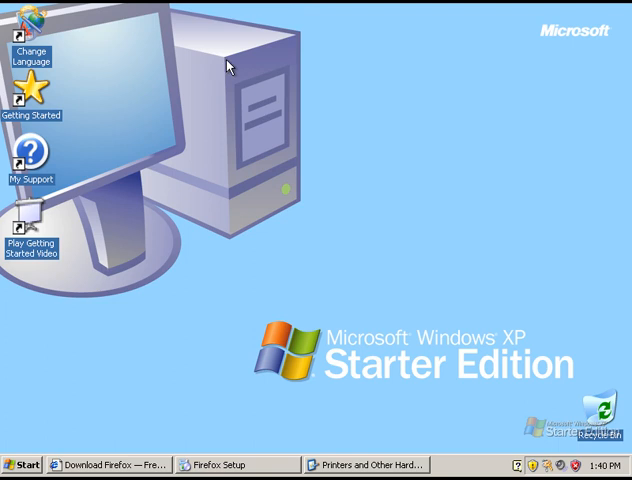
mouse_move(232, 44)
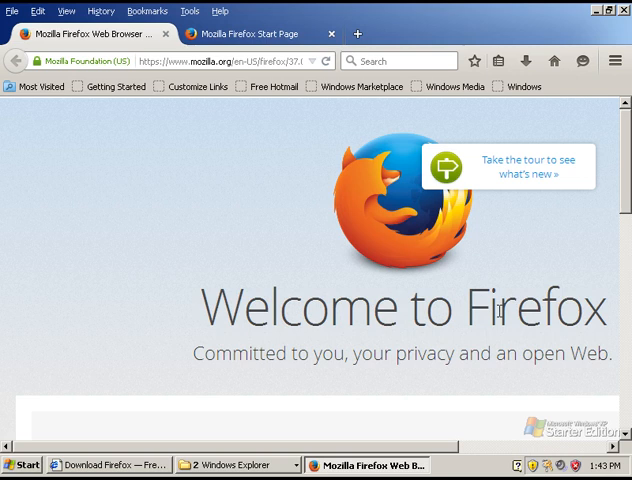
mouse_move(624, 290)
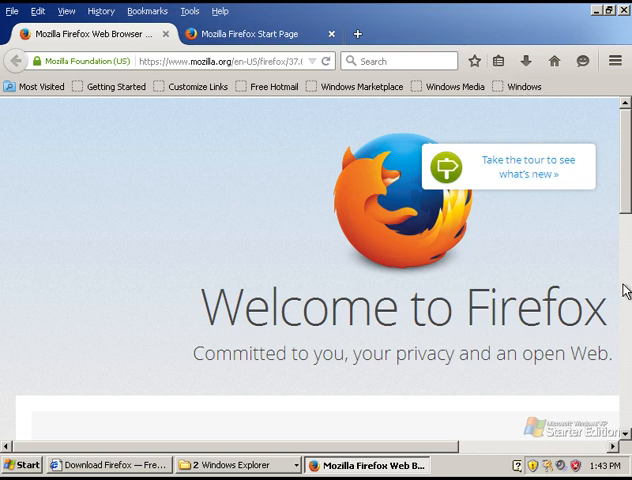
Step: Replace the Firefox address with 'googl' so the Chrome Browser page is suggested
click(220, 60)
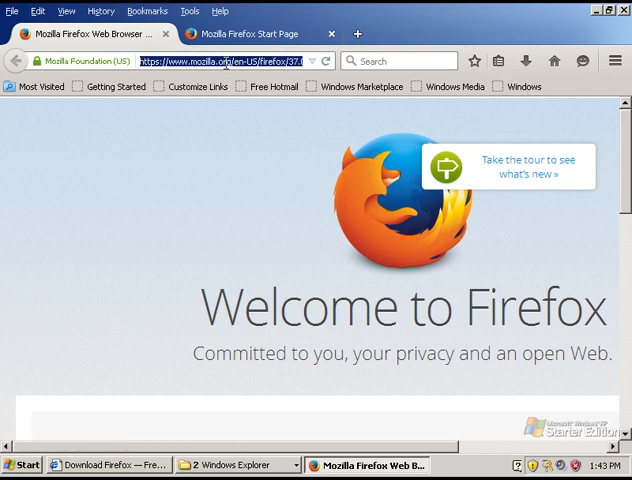
text(google.co.uk)
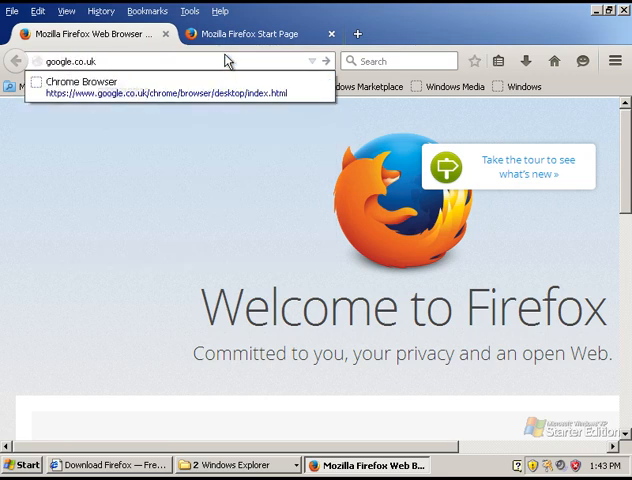
Step: Go to the suggested Chrome Browser page and request the Chrome for Windows download
click(170, 88)
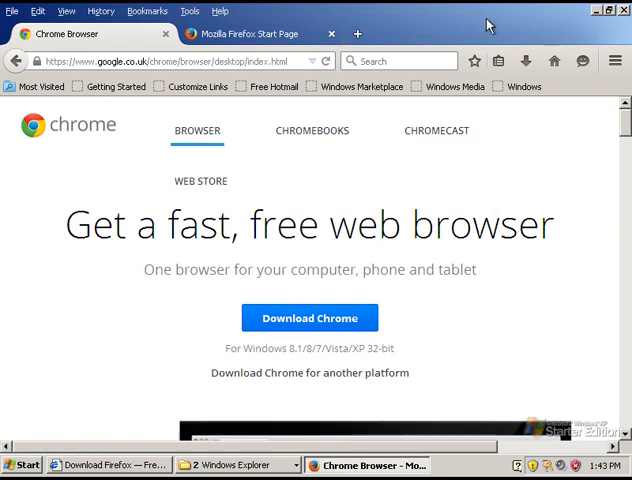
mouse_move(530, 28)
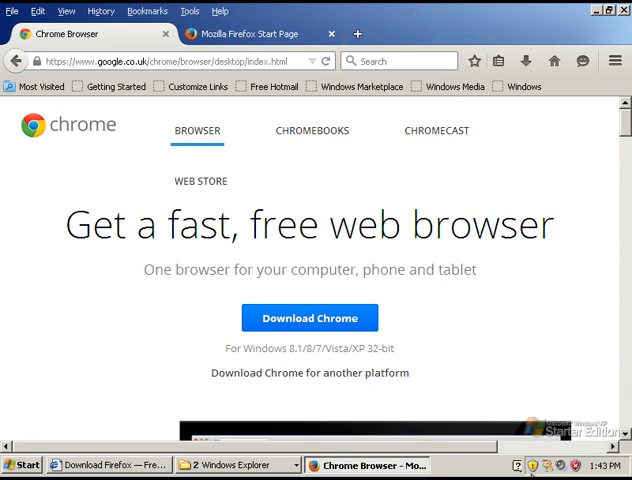
click(308, 316)
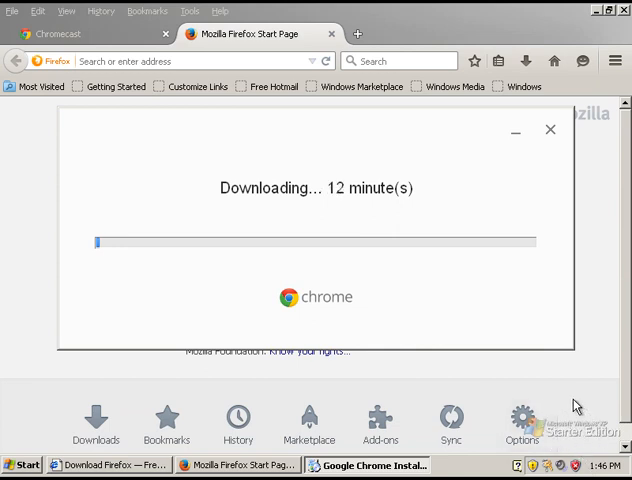
mouse_move(532, 152)
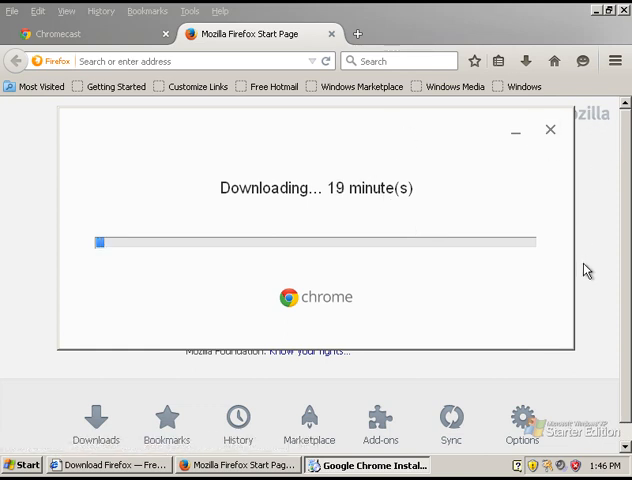
mouse_move(568, 394)
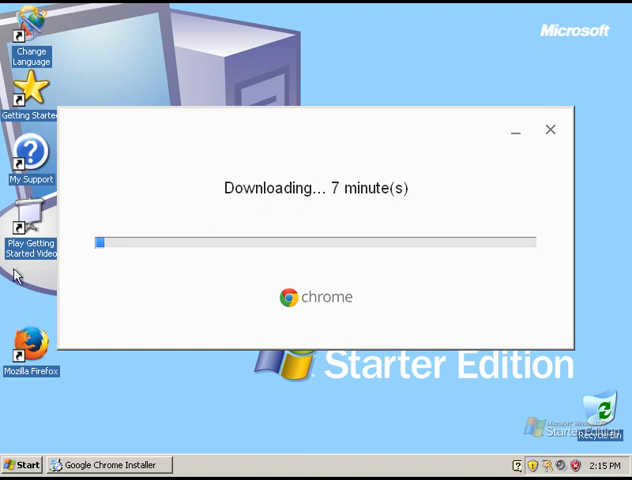
mouse_move(196, 208)
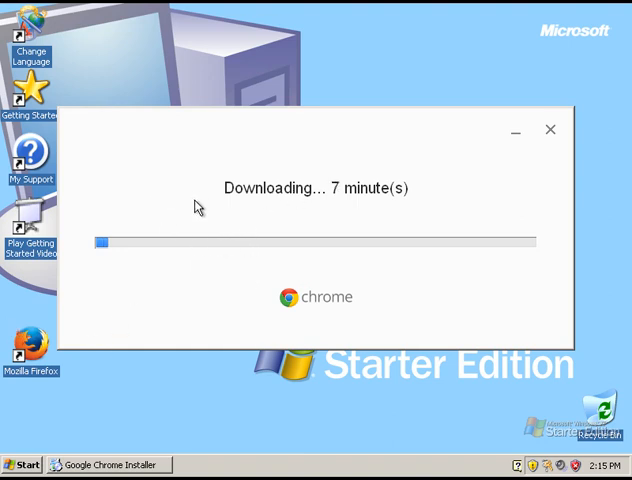
mouse_move(348, 194)
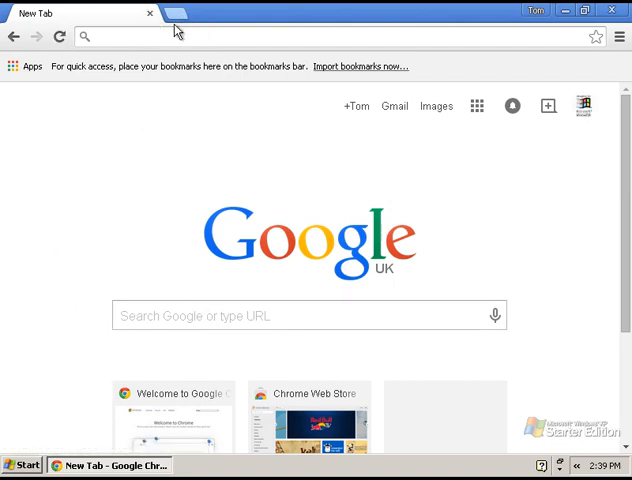
mouse_move(178, 14)
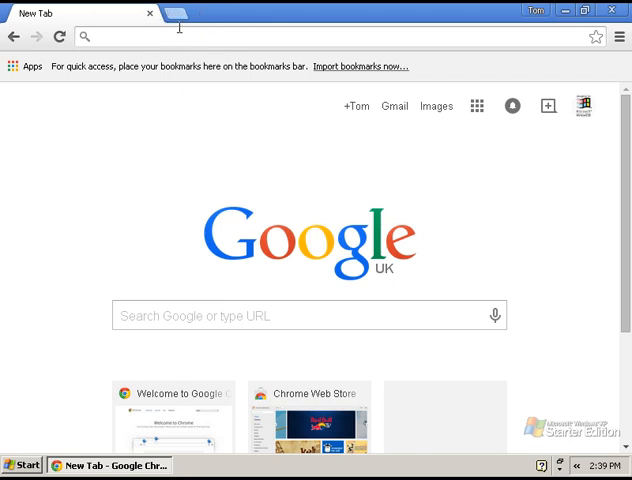
mouse_move(174, 14)
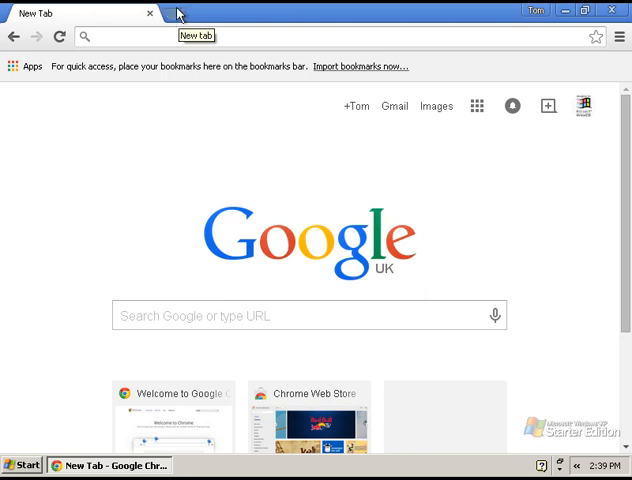
Step: Add blank New Tab tabs in Chrome until four are open
click(164, 14)
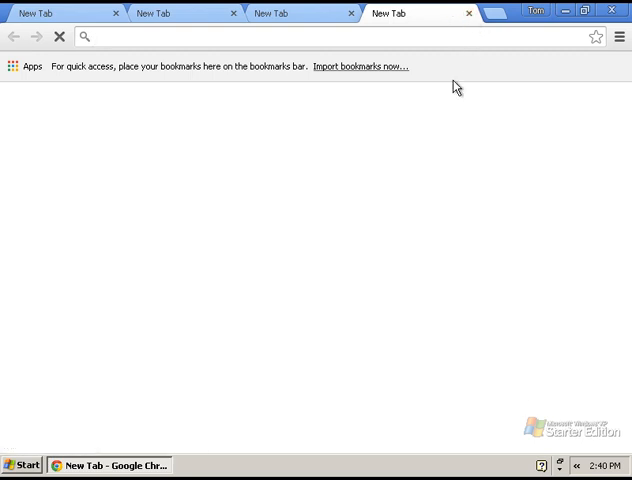
Step: Minimize Chrome to reveal the desktop with its Firefox and Google Chrome shortcuts
click(580, 10)
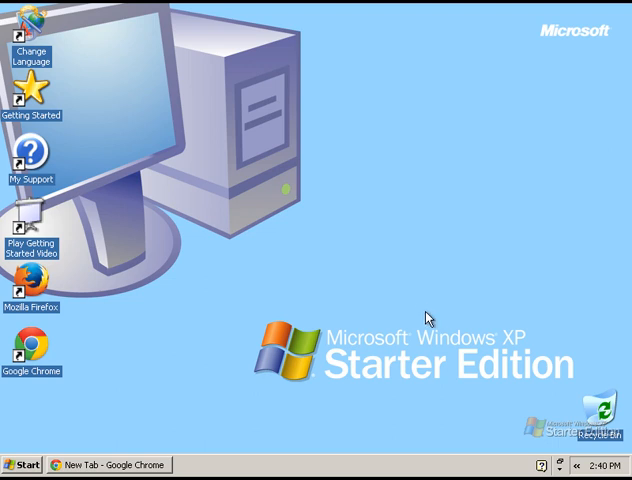
mouse_move(394, 352)
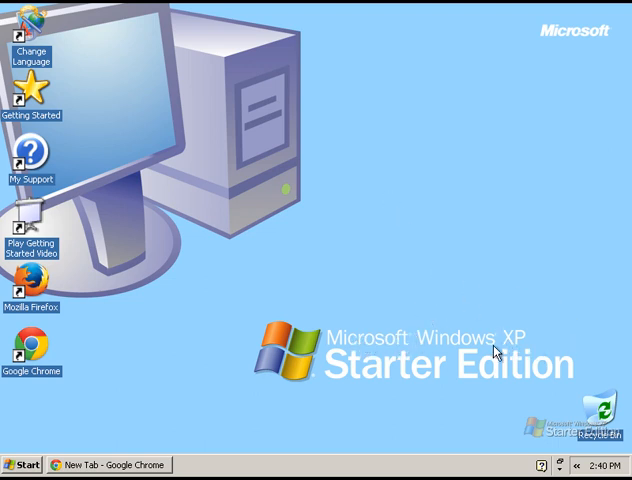
mouse_move(514, 404)
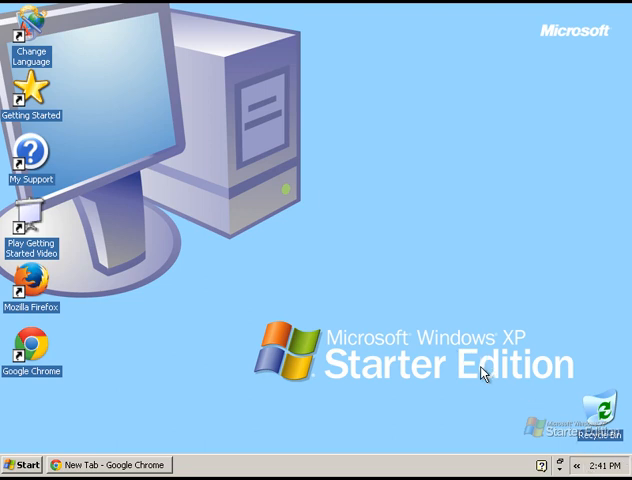
mouse_move(558, 432)
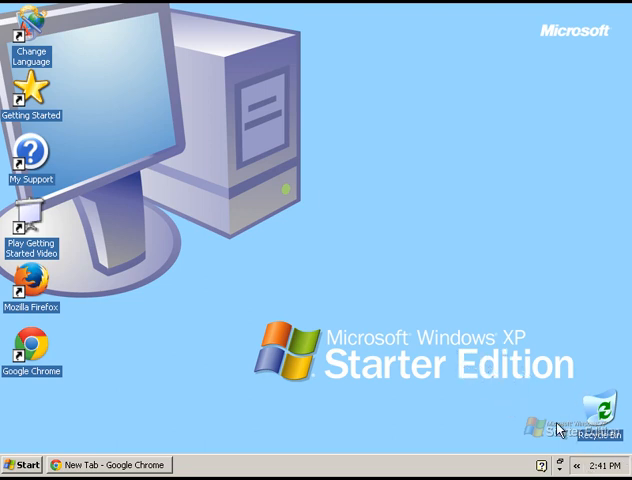